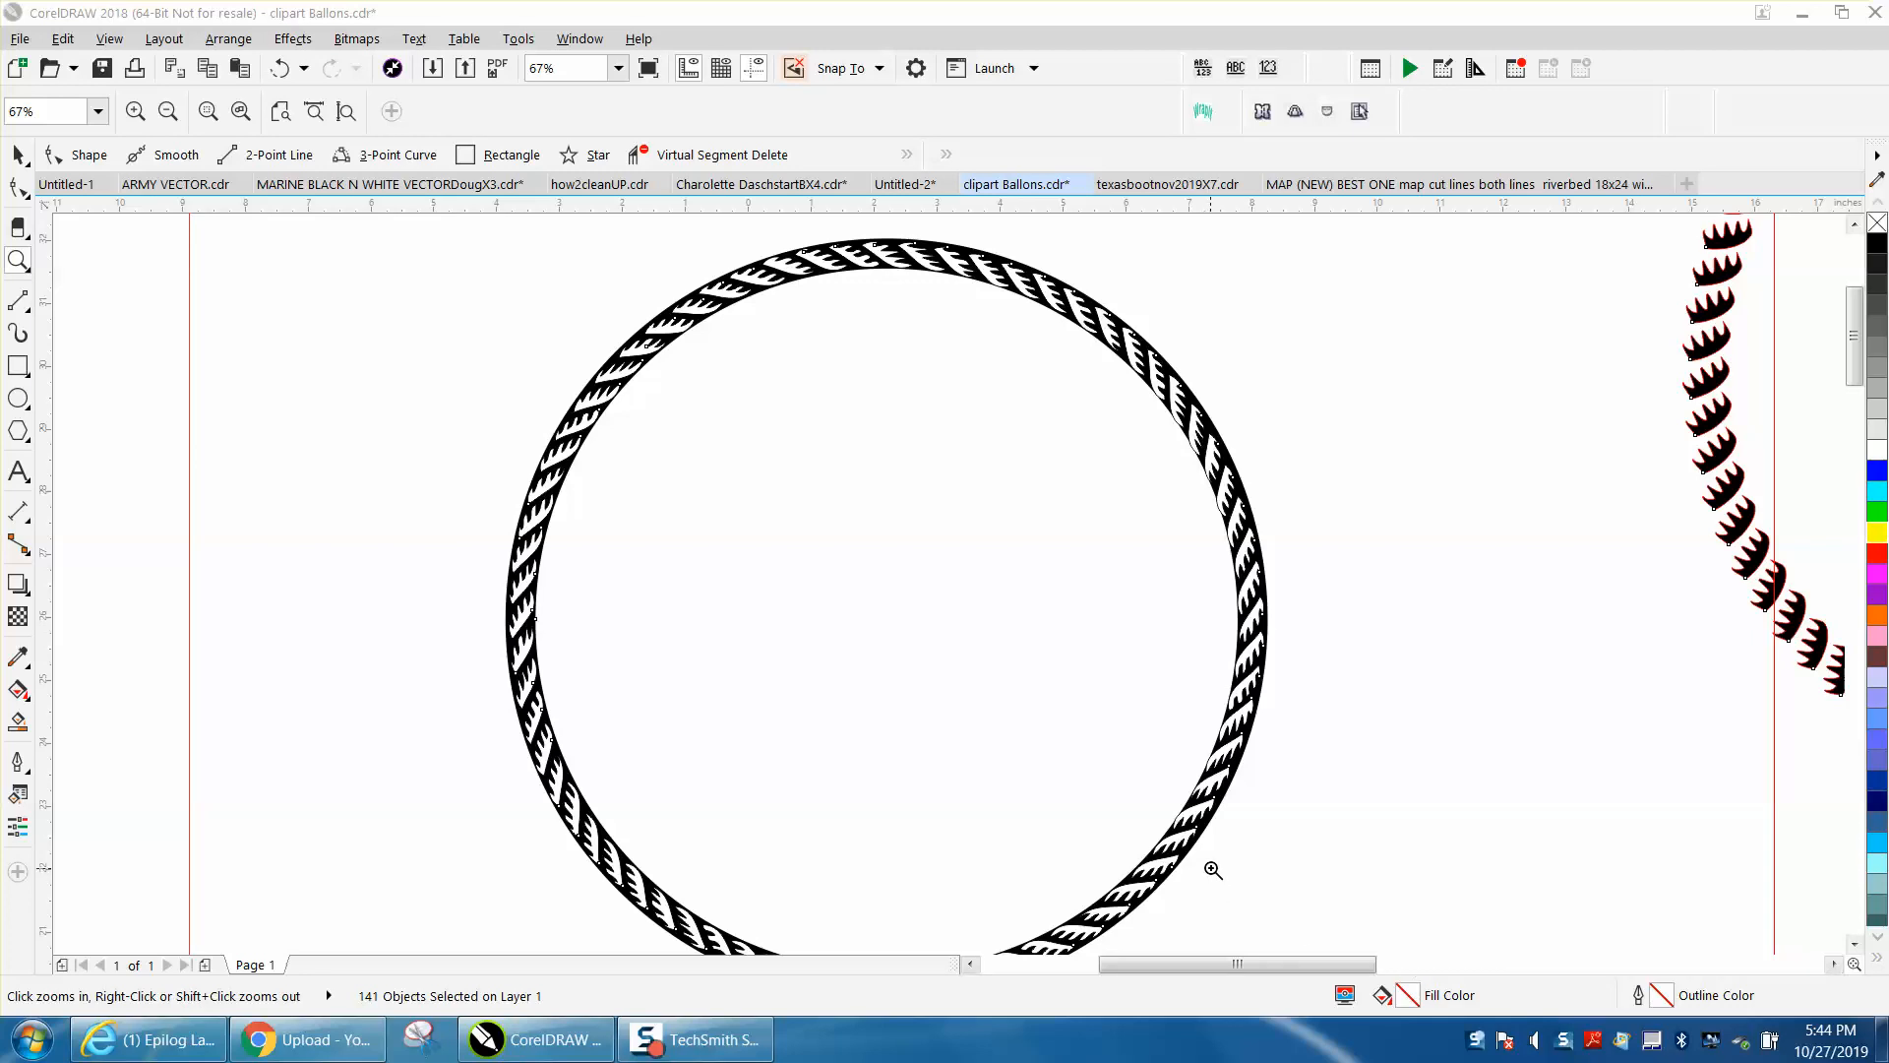
{"action": "mouse_move", "coordinate": [1086, 692]}
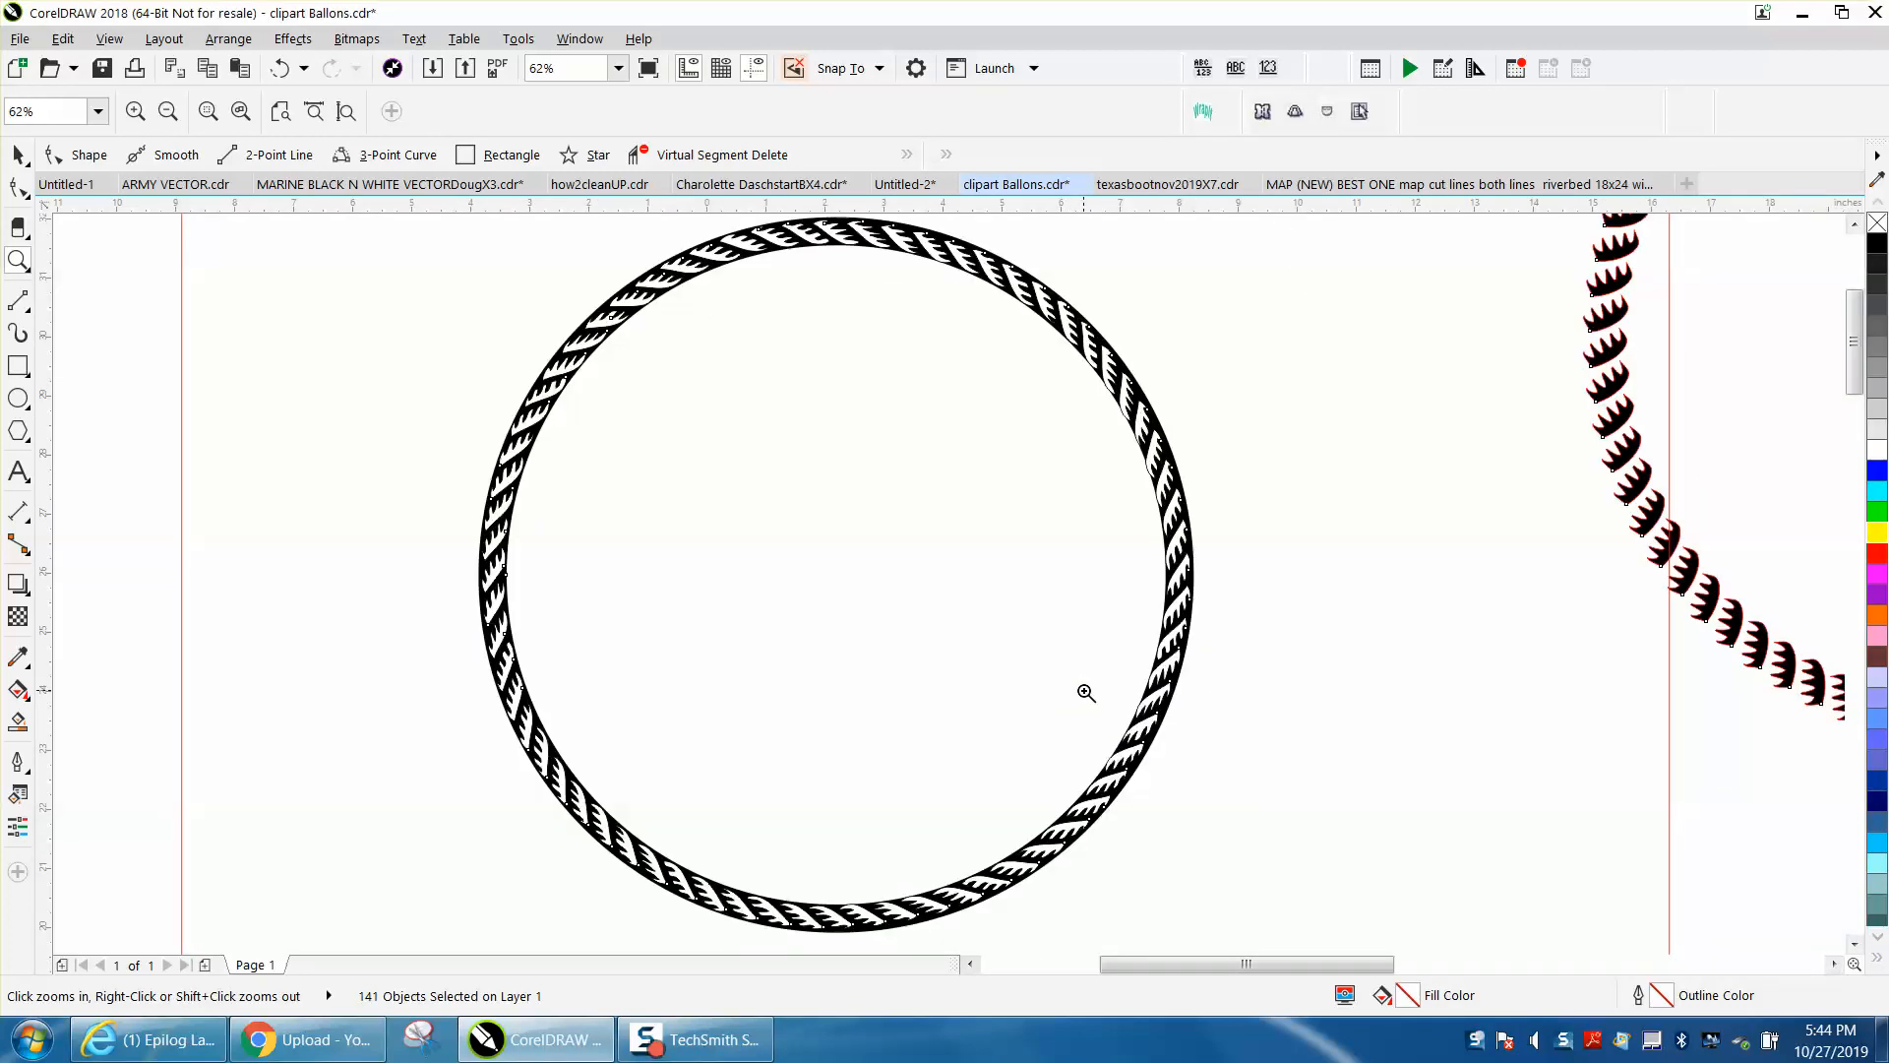
Step: Move the small red motif from the circle's centre to its top edge and select it
{"action": "left_click", "coordinate": [1085, 692]}
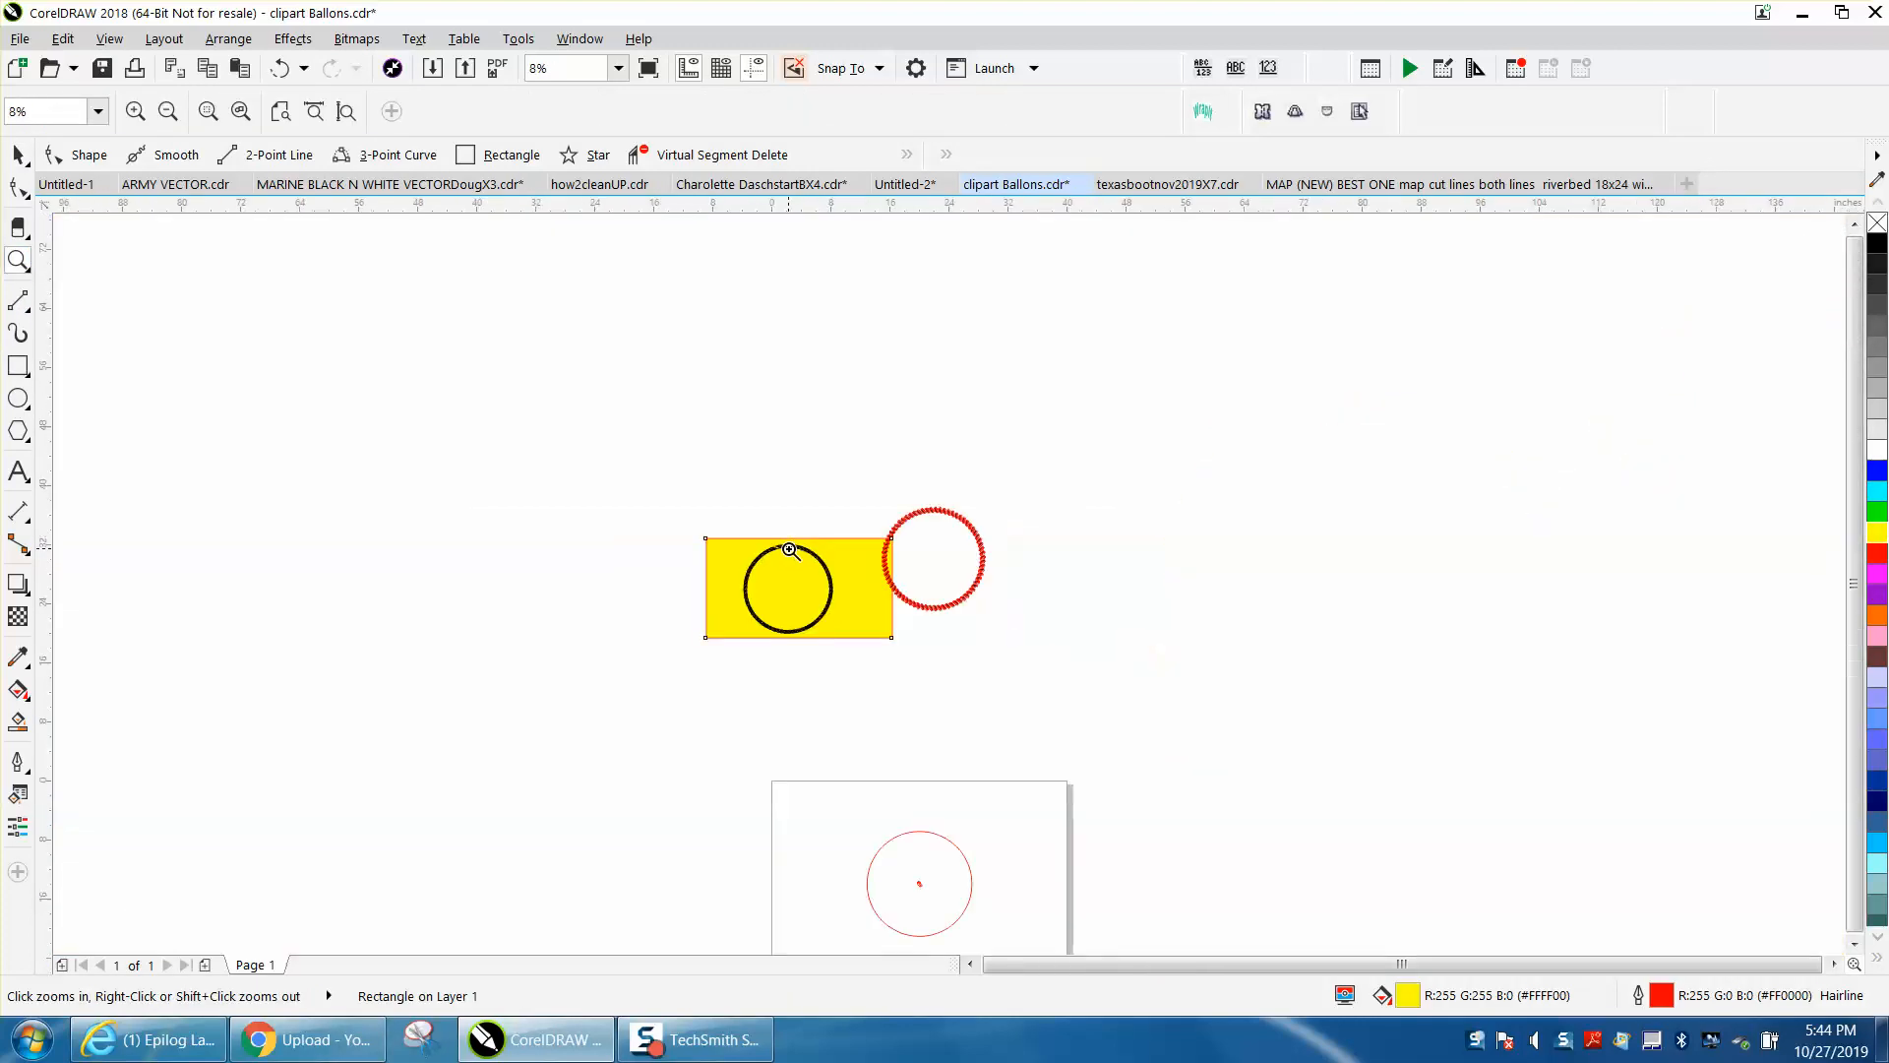
{"action": "left_click", "coordinate": [789, 551]}
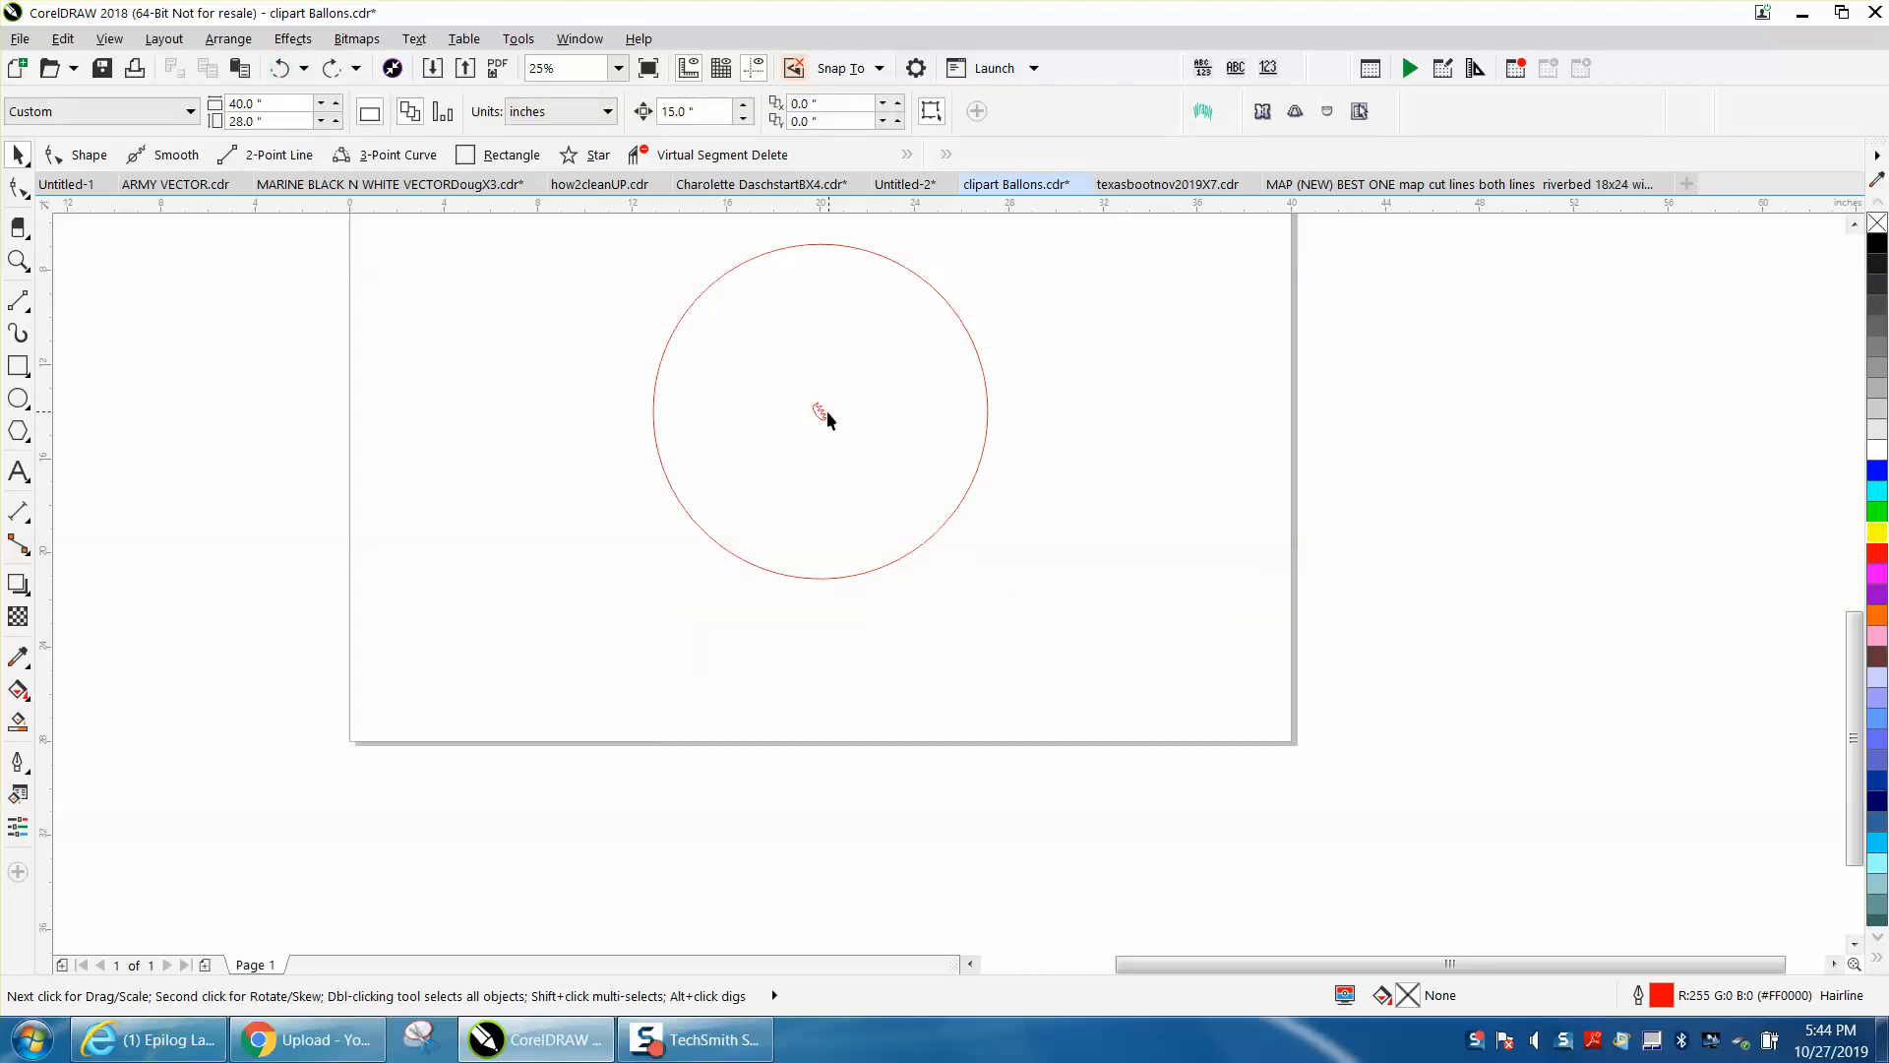
{"action": "left_click", "coordinate": [819, 411]}
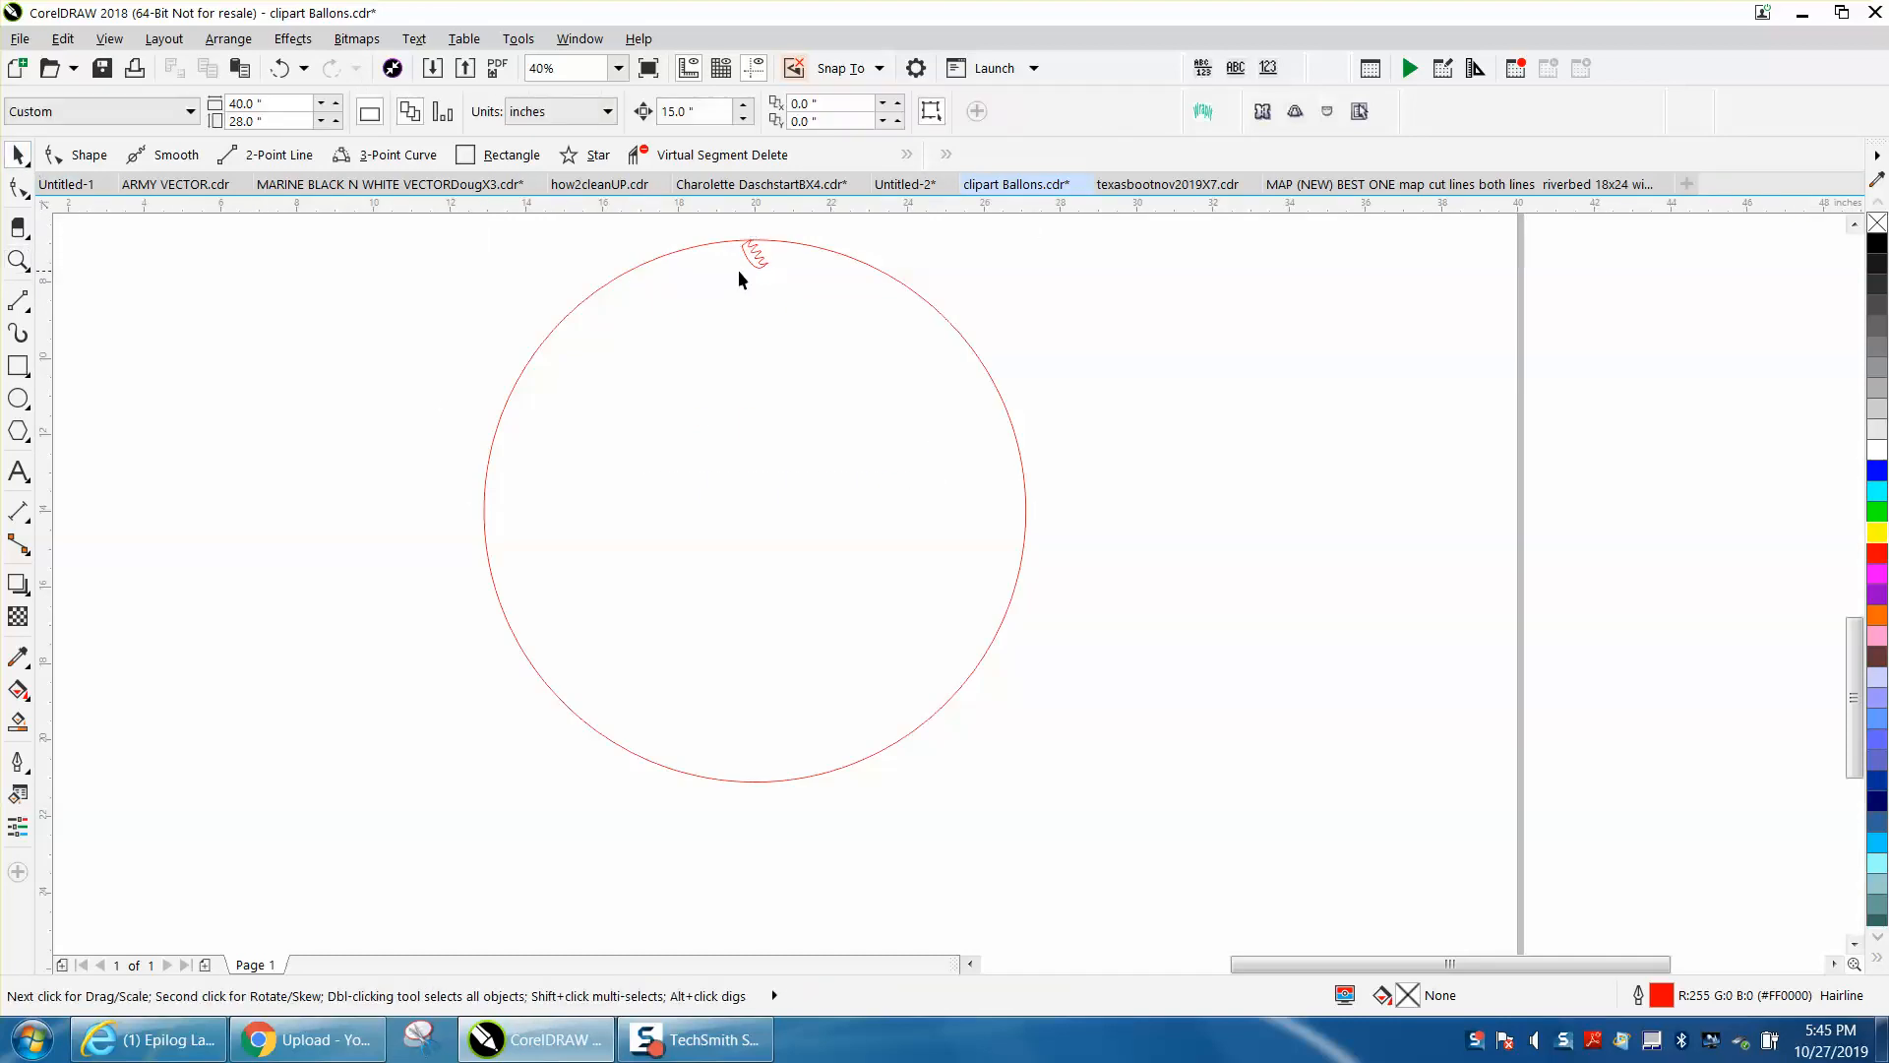
{"action": "left_click", "coordinate": [753, 254]}
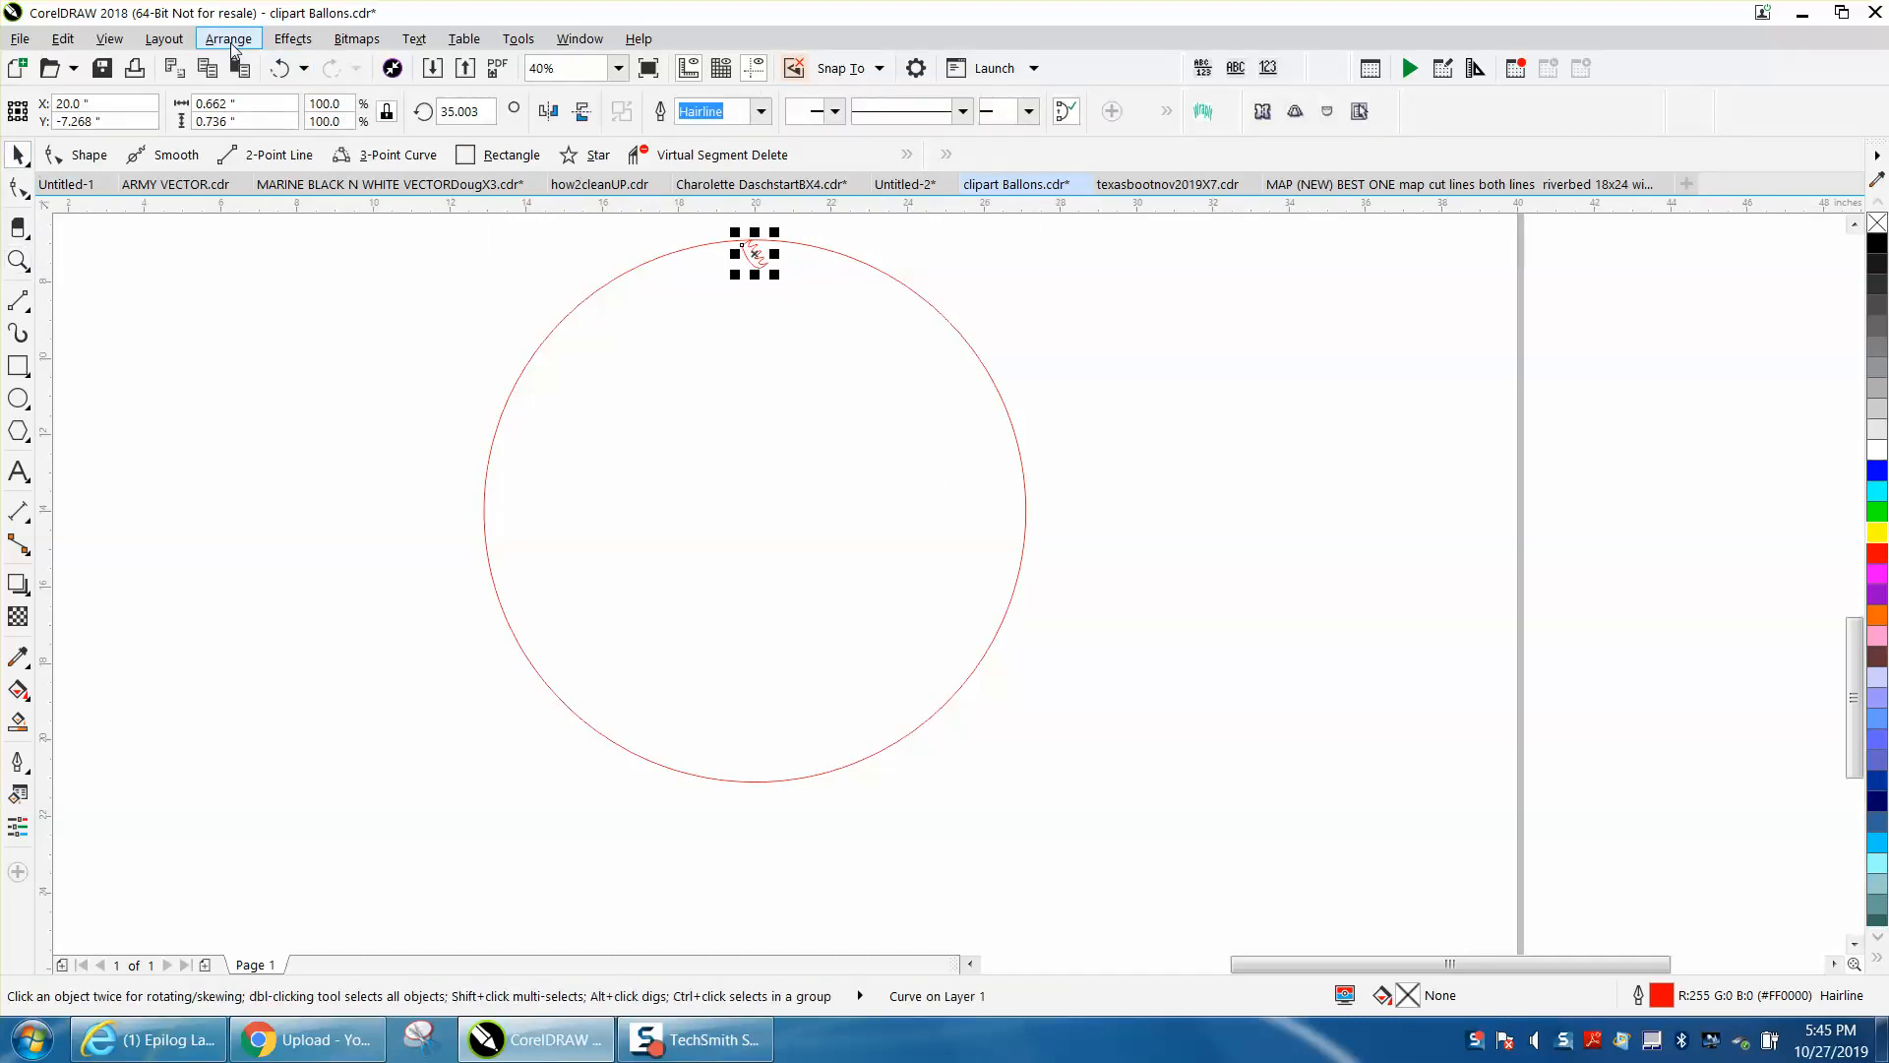
Step: Bring up the Fit Objects to Path settings from the object arrangement commands
{"action": "left_click", "coordinate": [228, 37]}
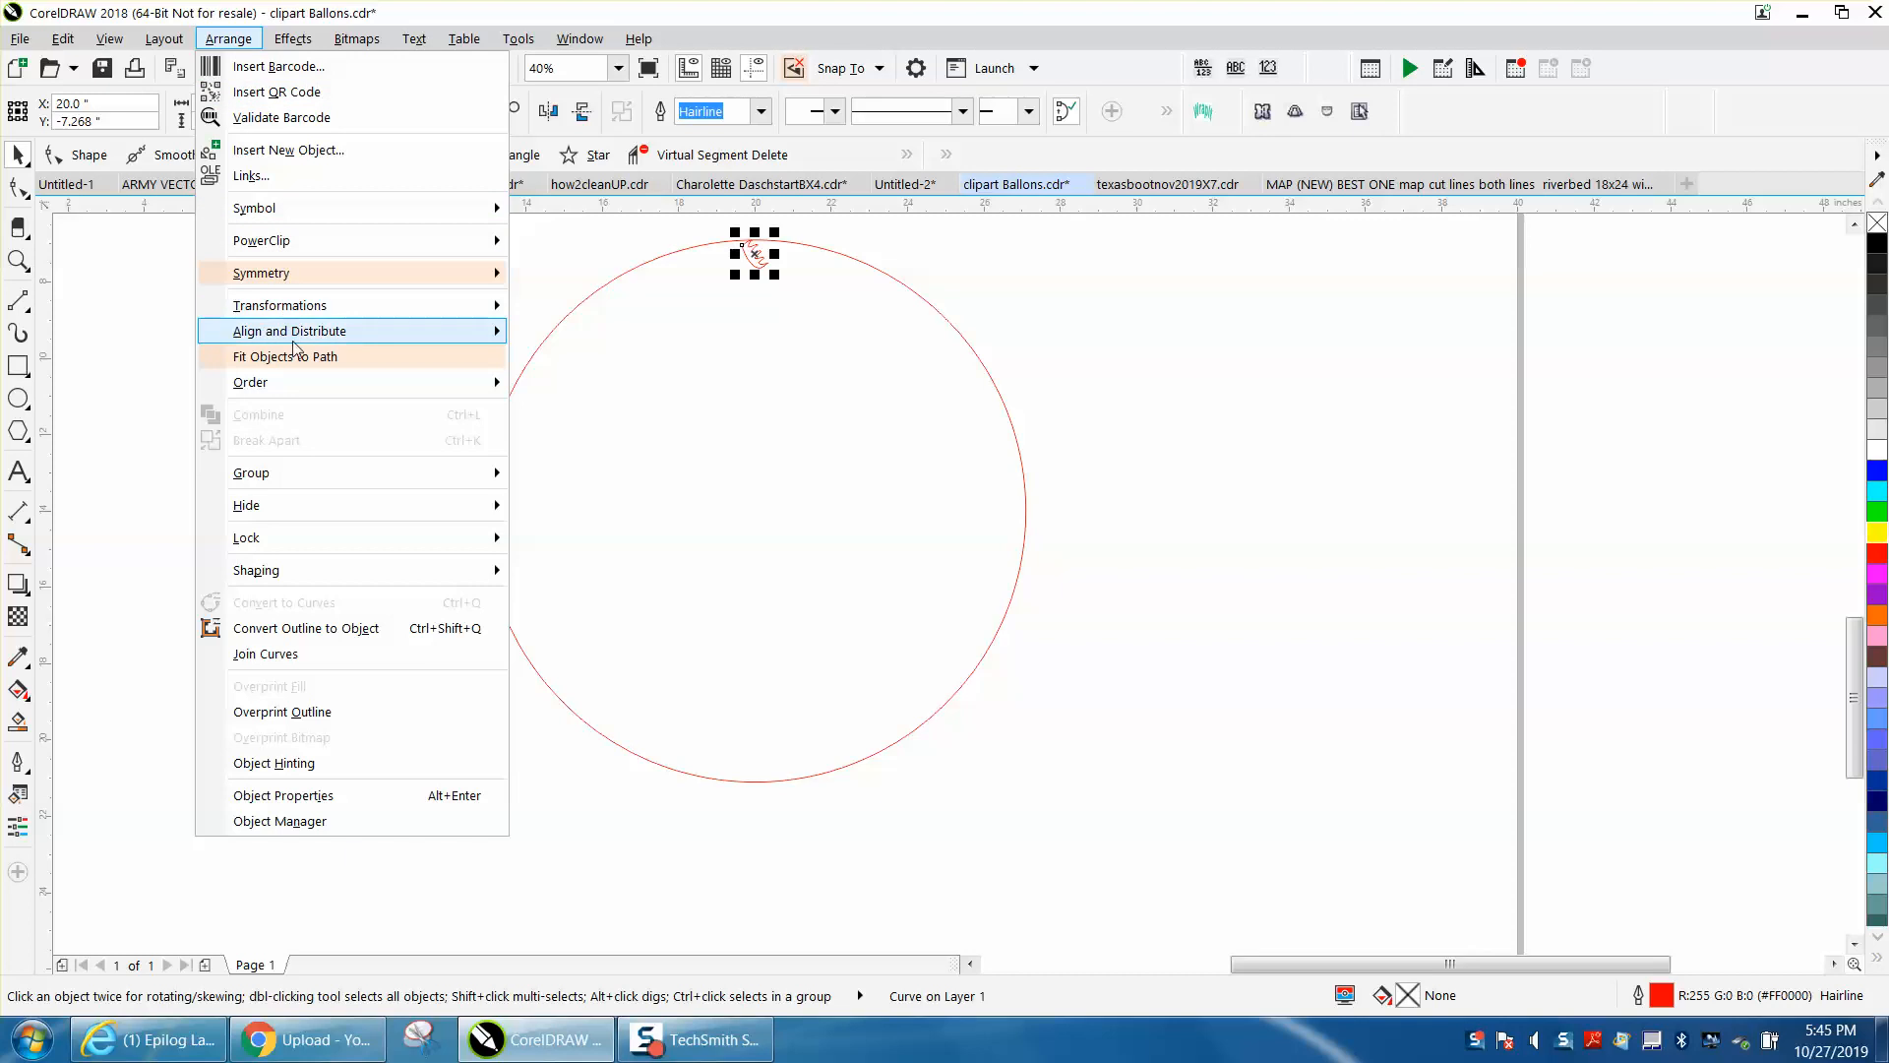
{"action": "left_click", "coordinate": [286, 356]}
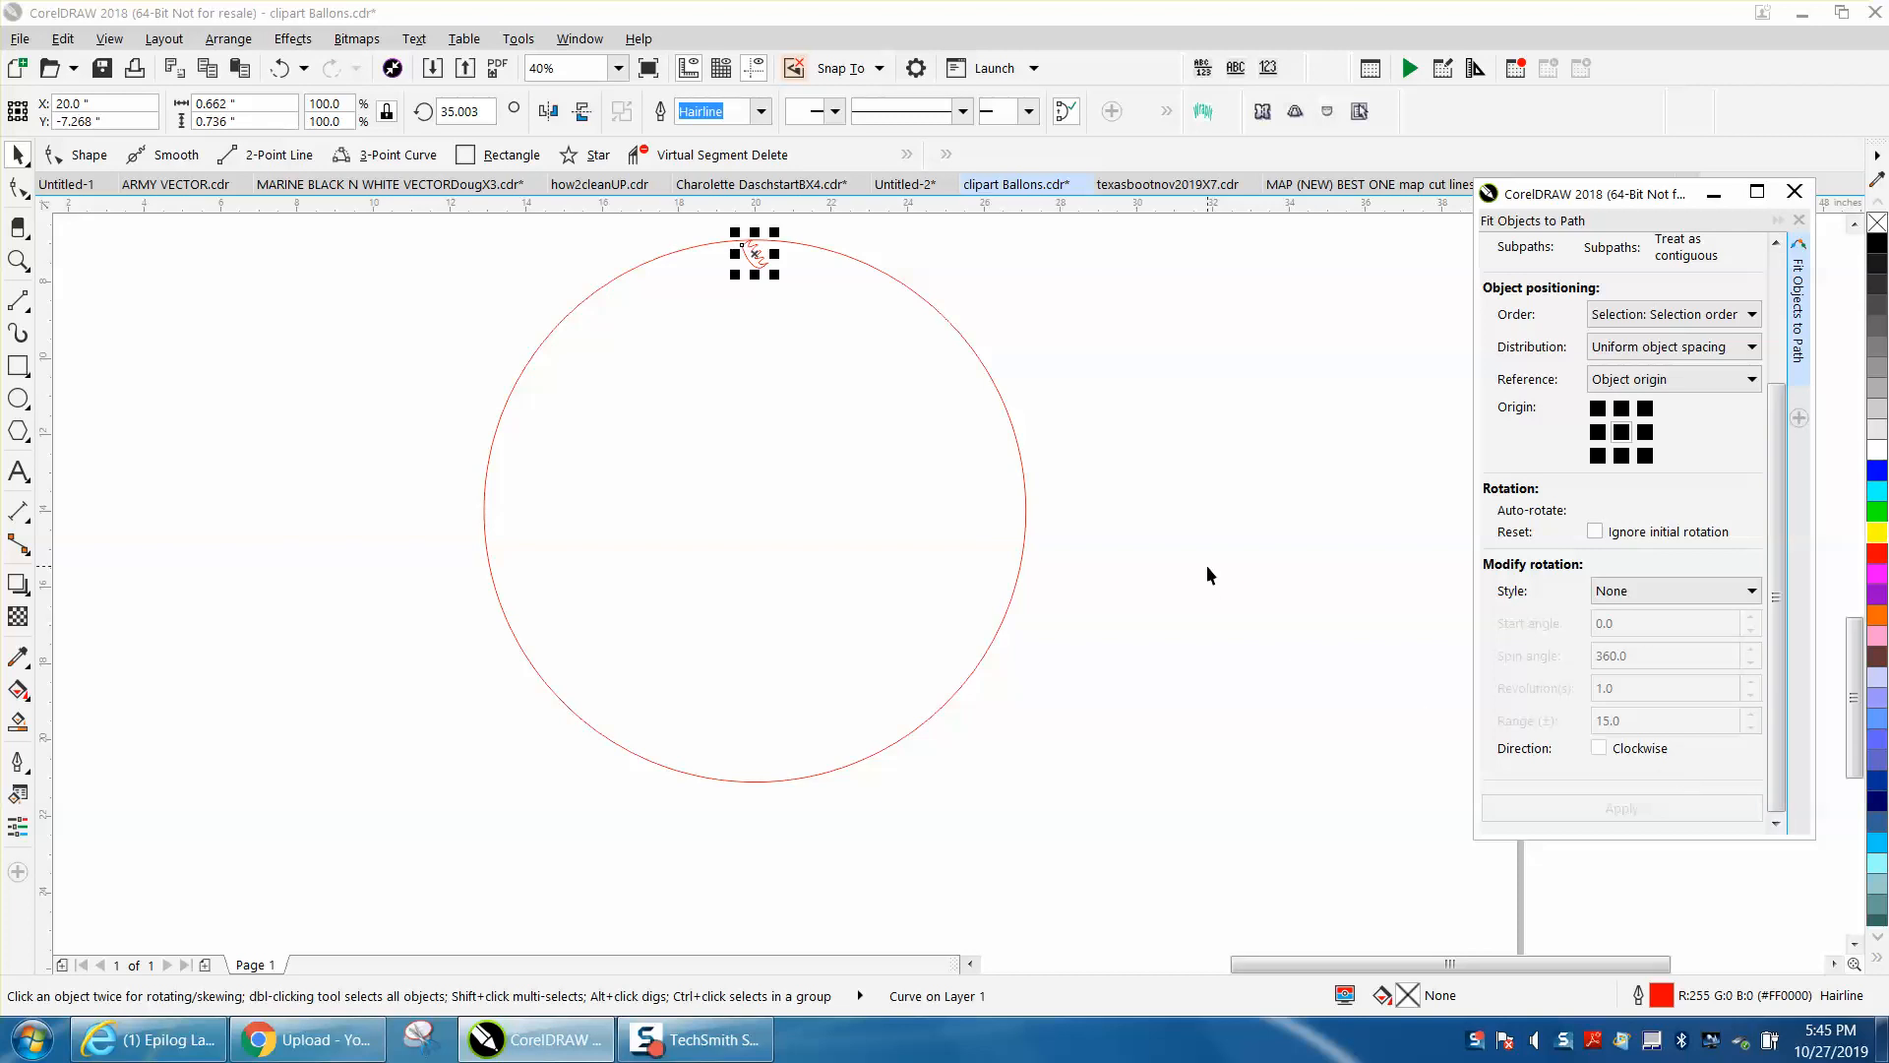
{"action": "mouse_move", "coordinate": [1025, 451]}
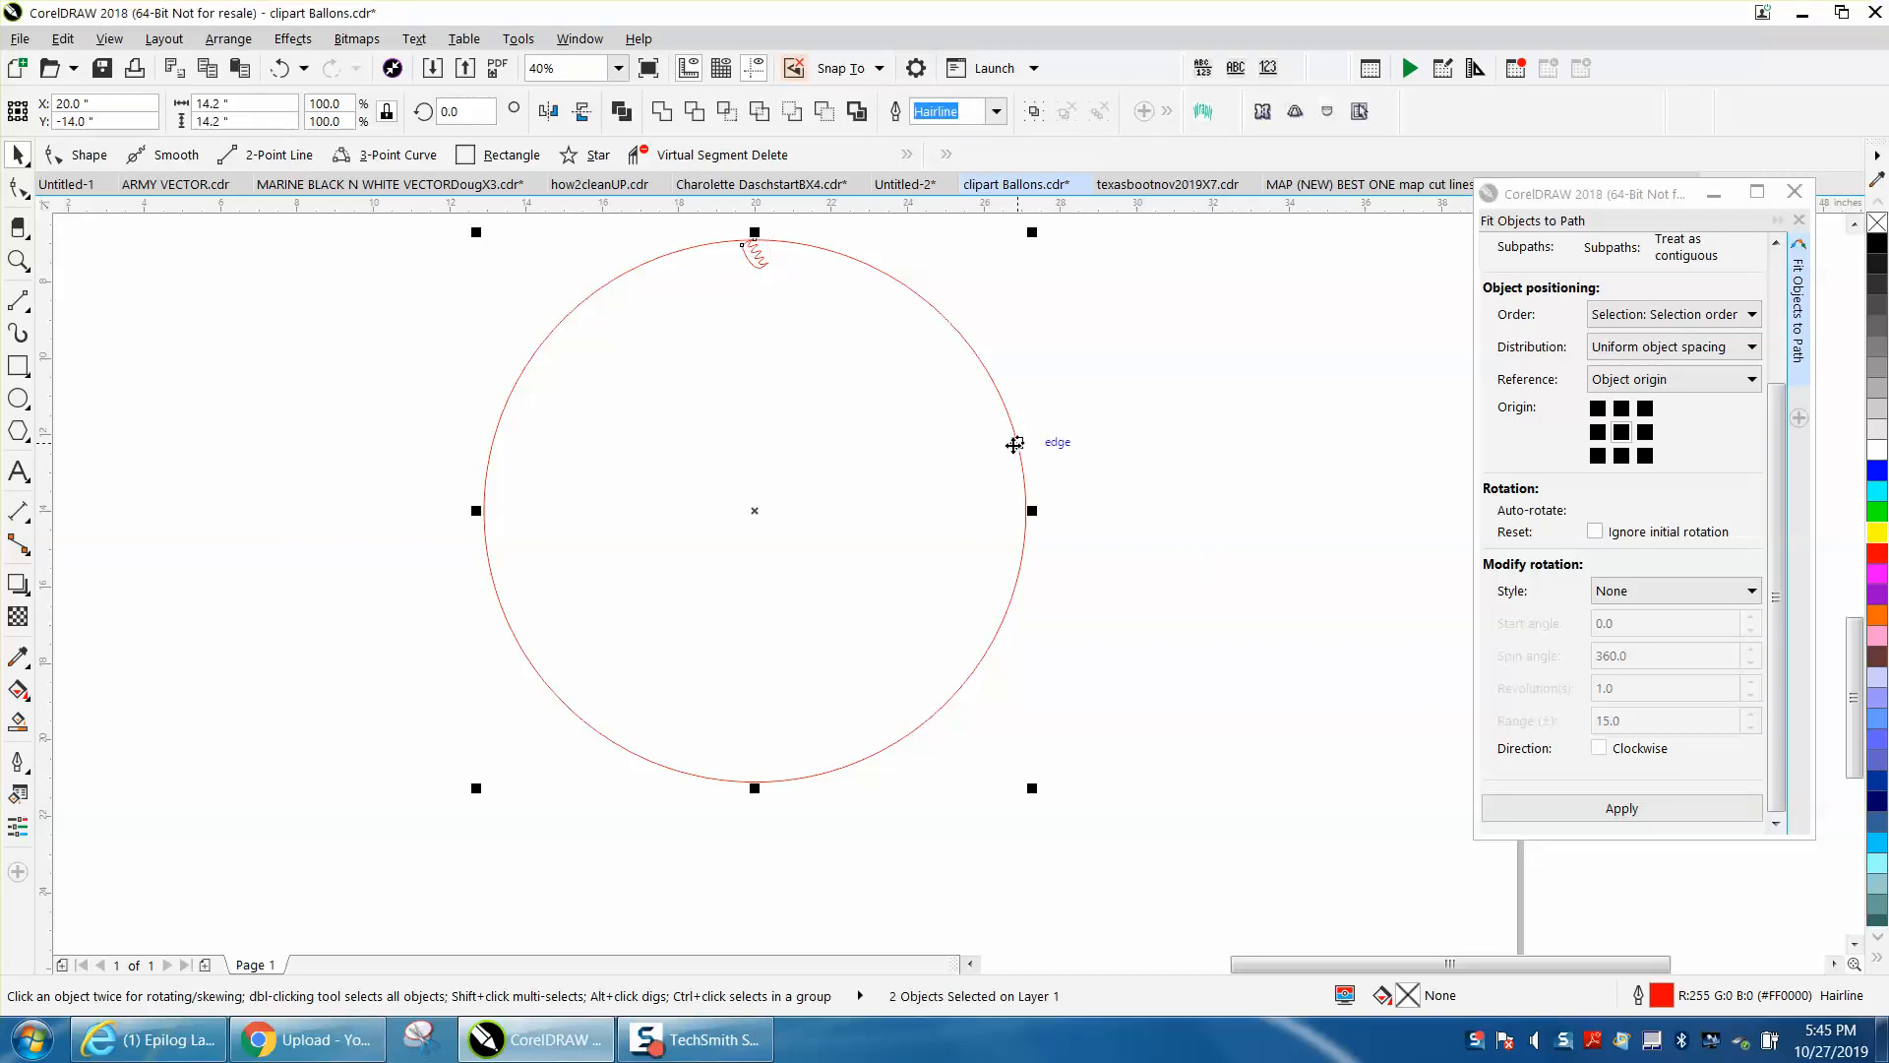
Step: Apply the fit so 72 motif copies line the whole circle with uniform spacing, then inspect the ring
{"action": "left_click", "coordinate": [1619, 807]}
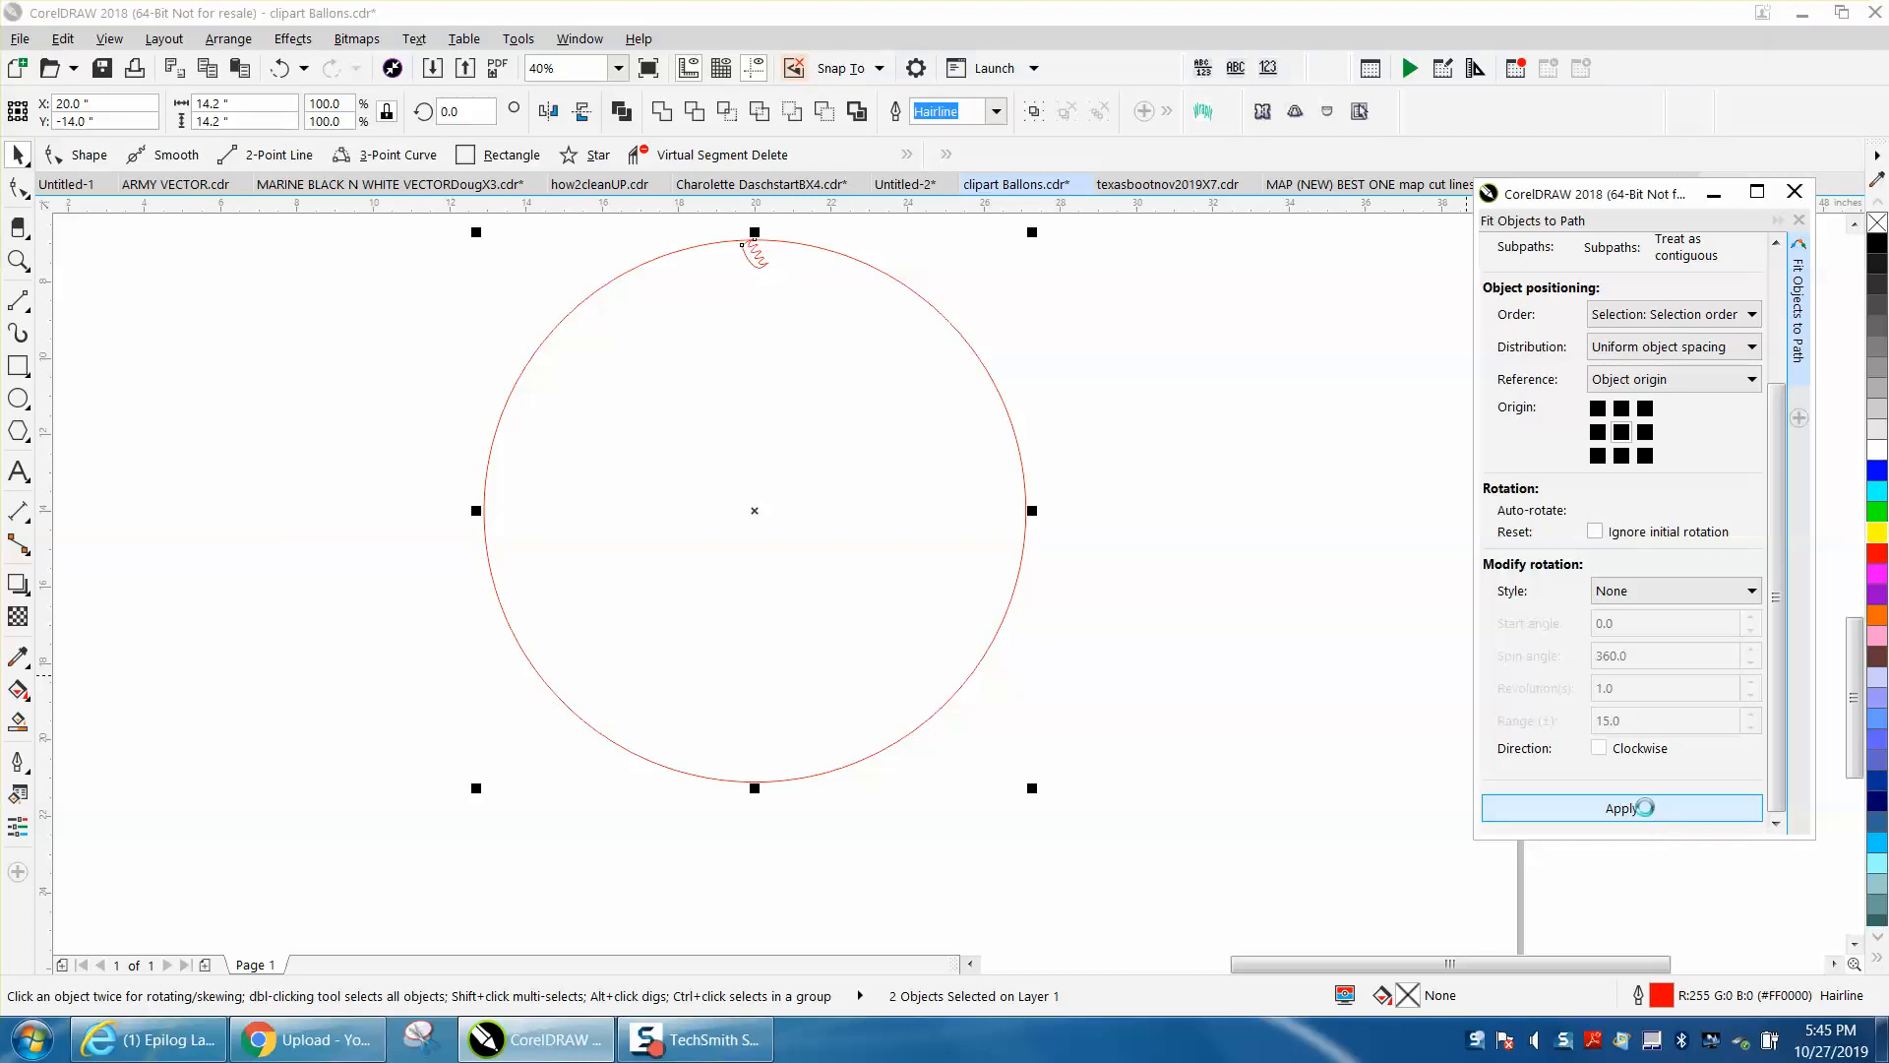
{"action": "left_click", "coordinate": [1619, 807]}
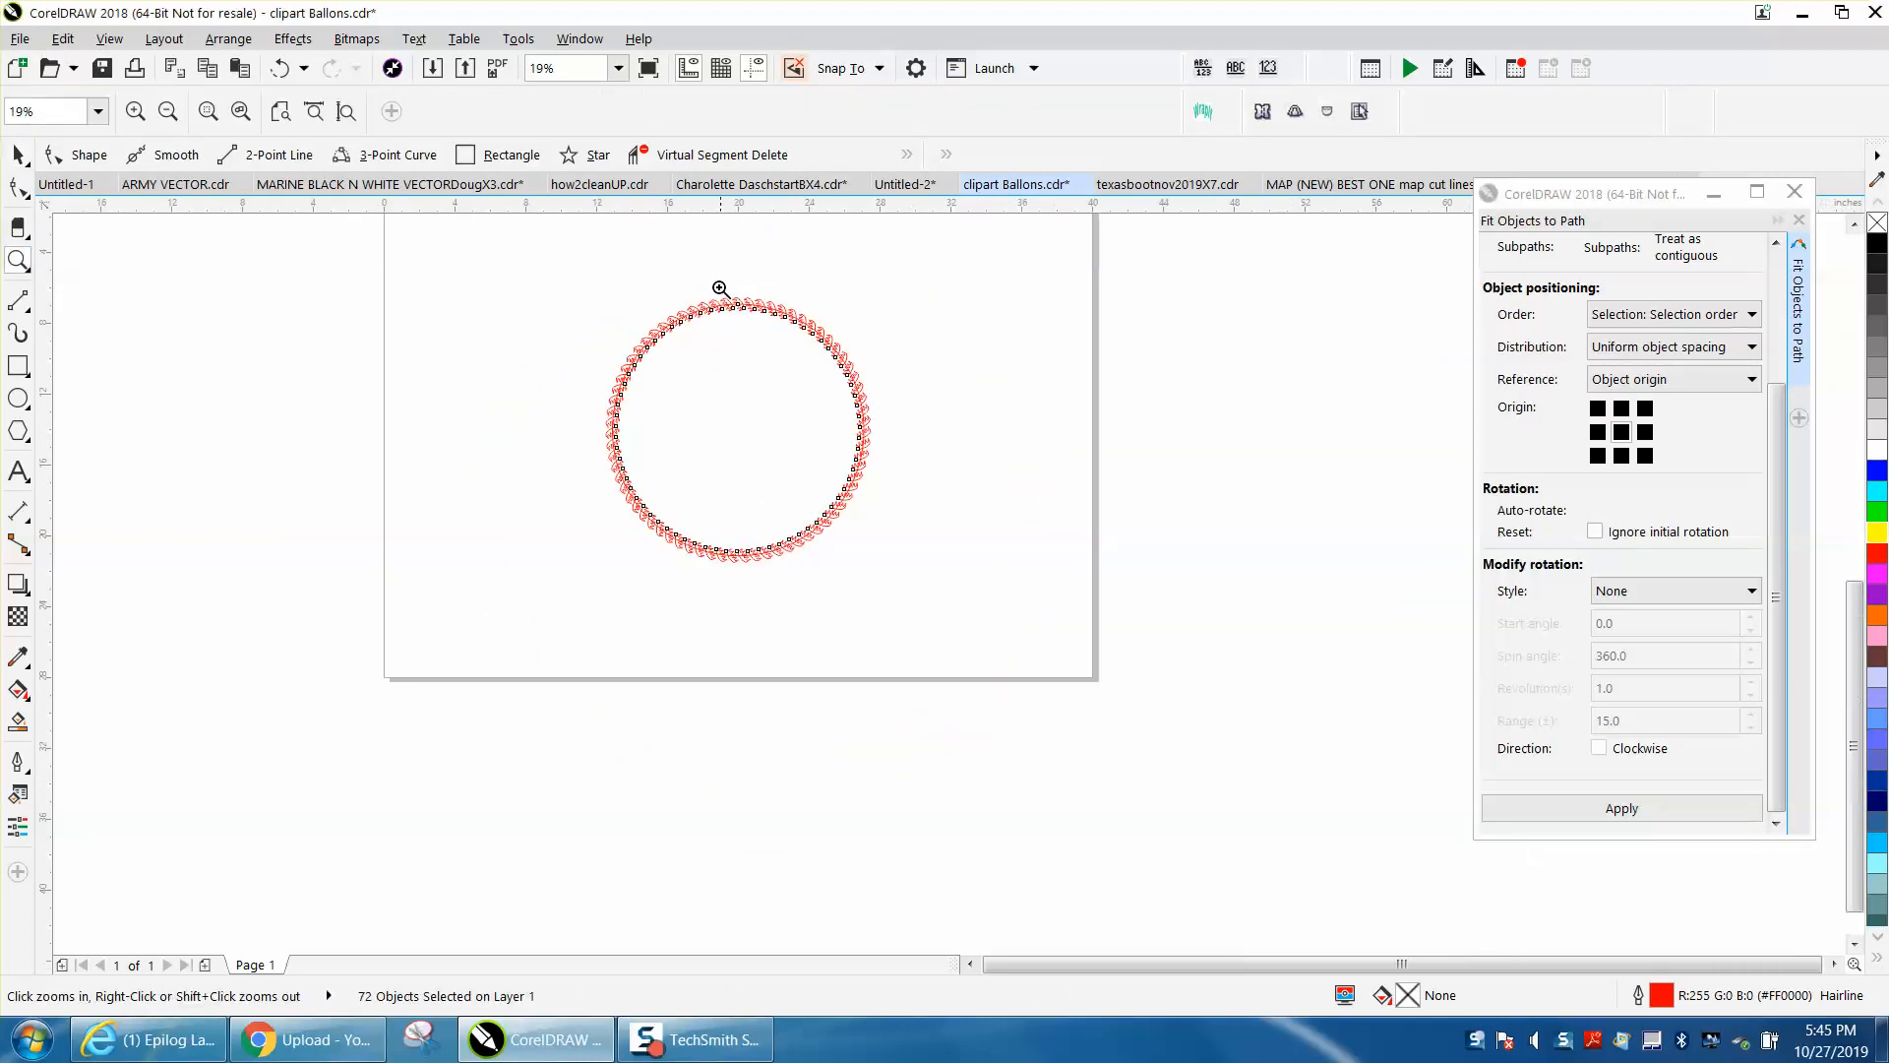
{"action": "left_click", "coordinate": [720, 289]}
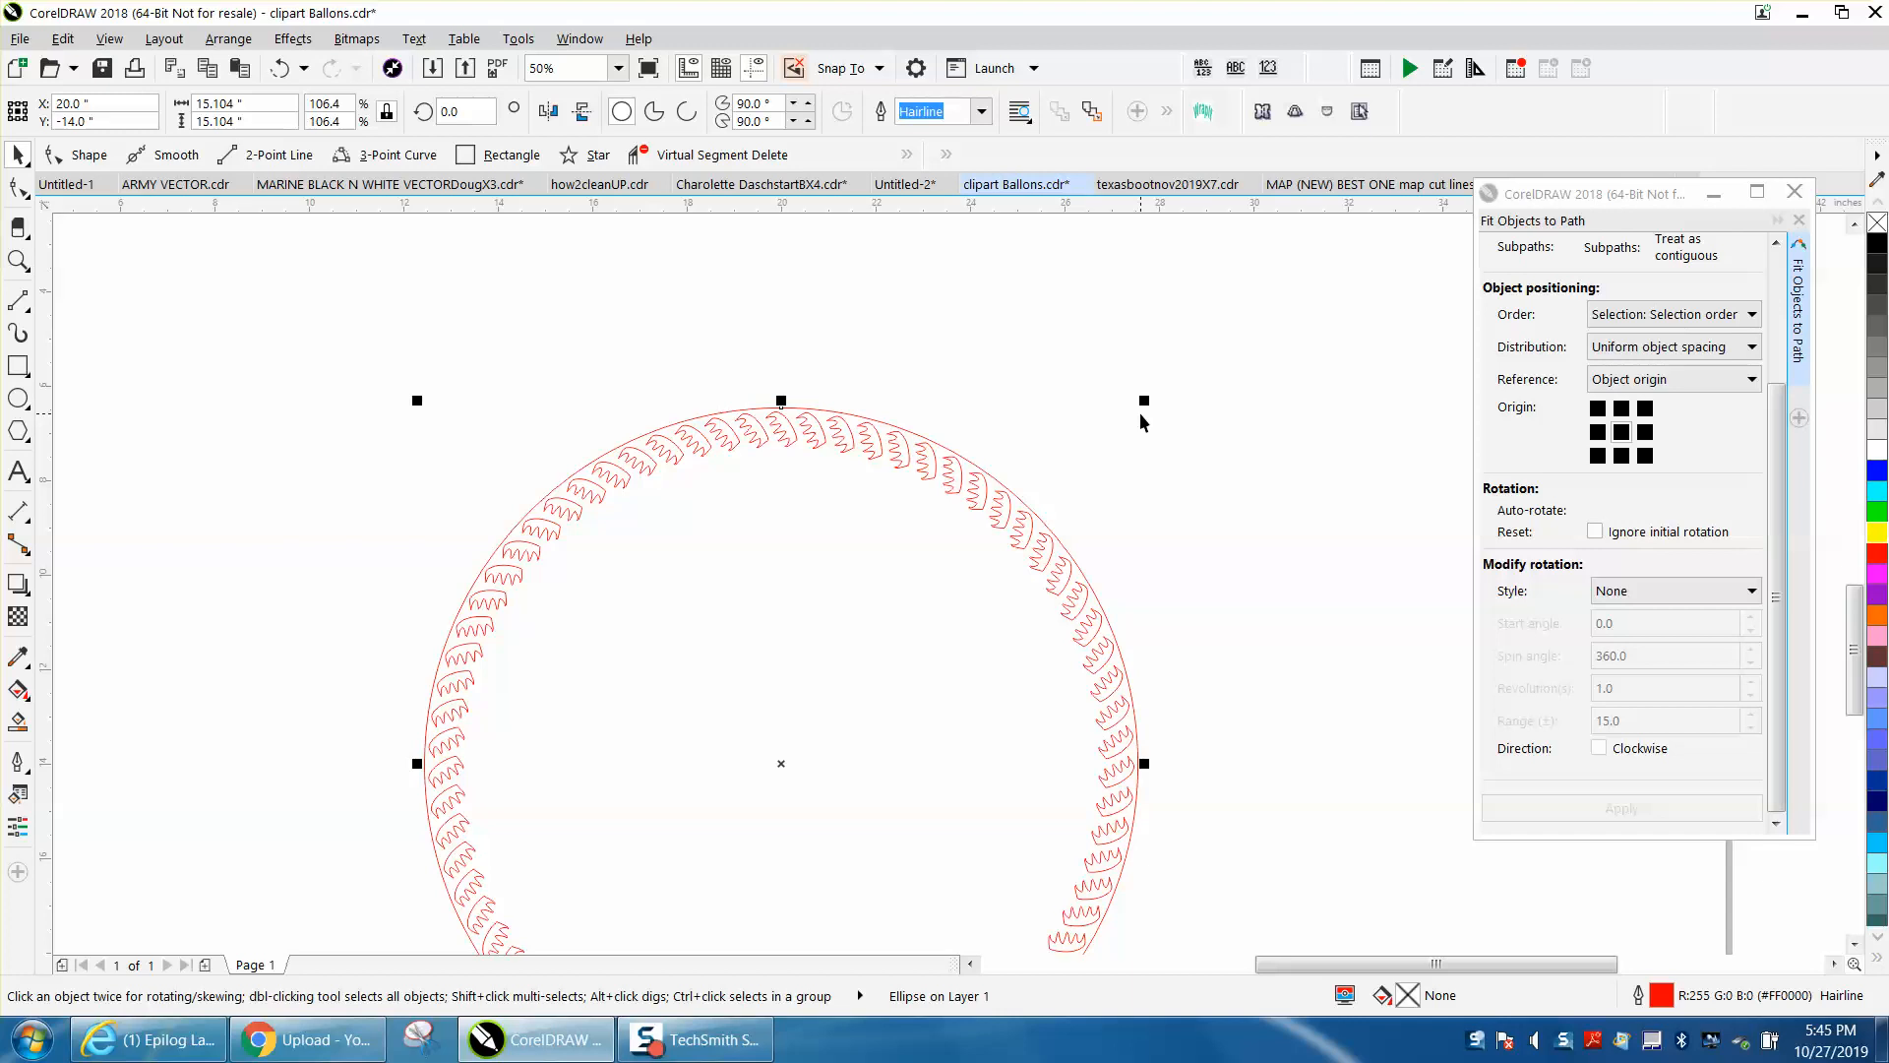
{"action": "mouse_move", "coordinate": [1141, 401]}
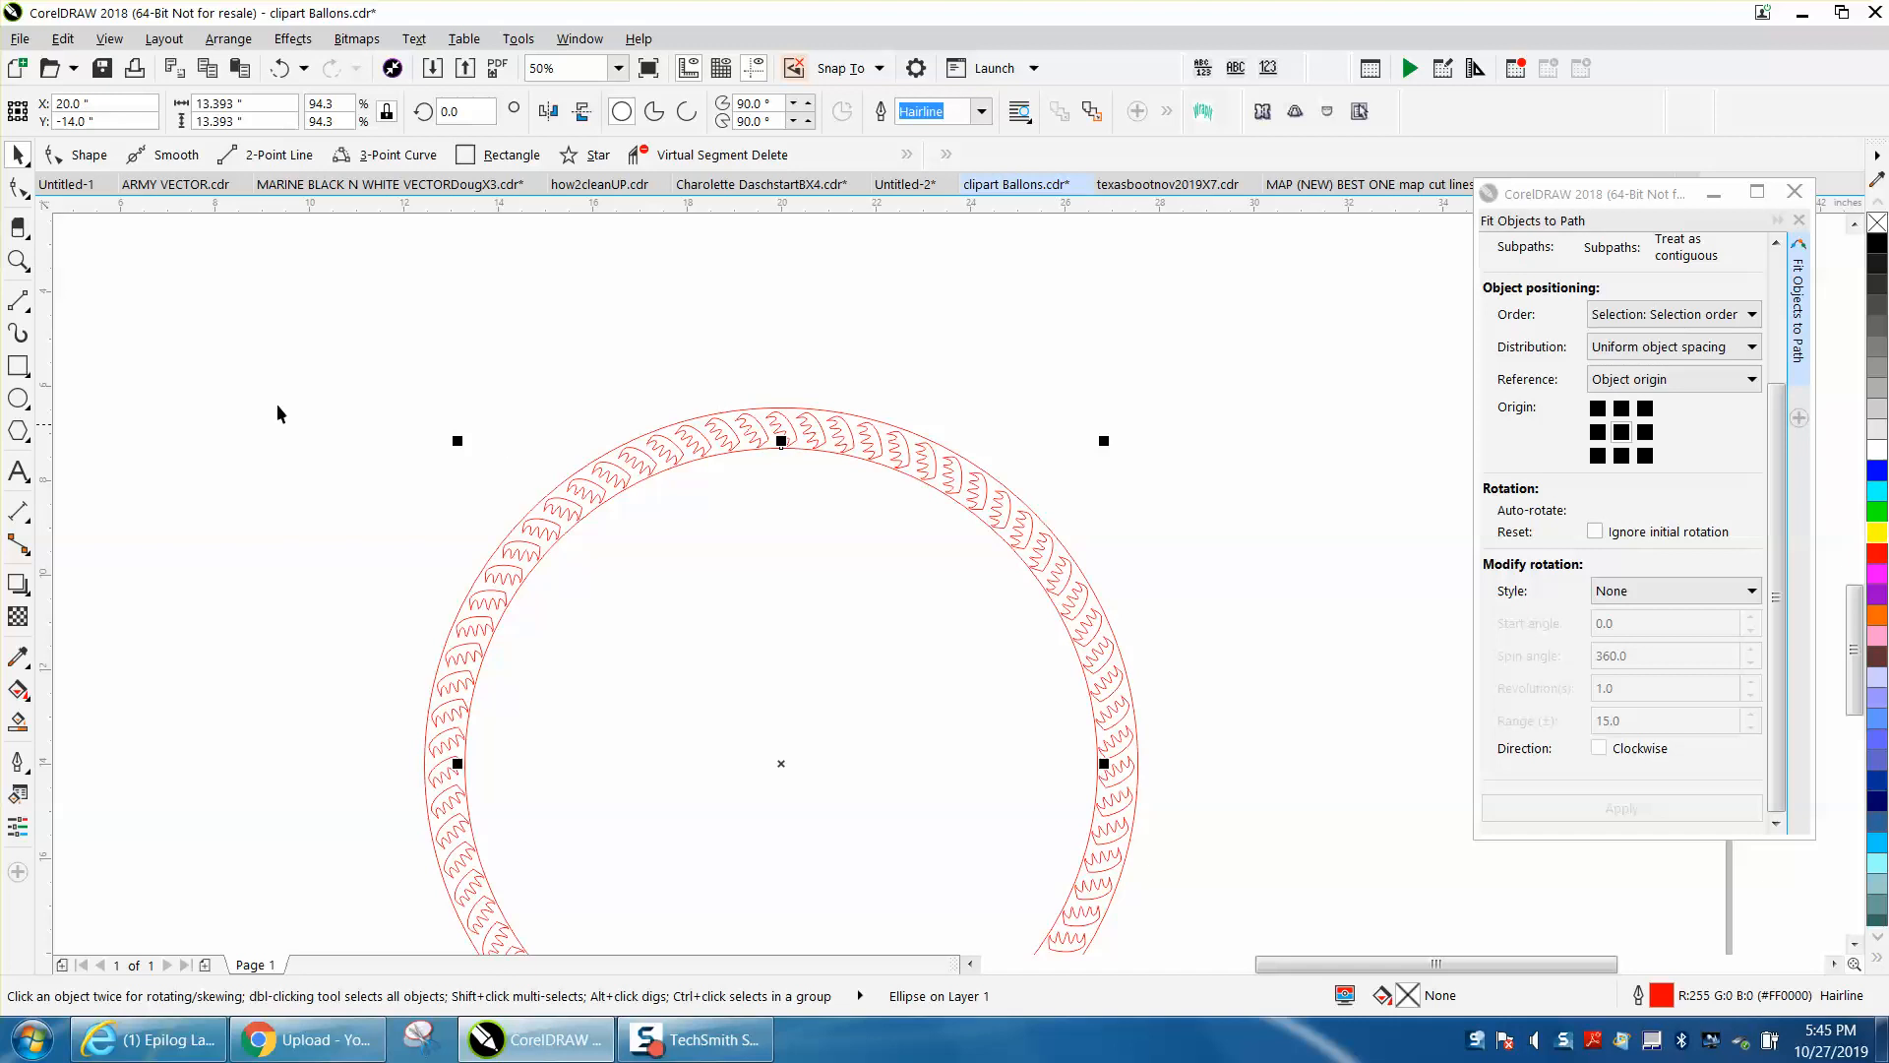
Step: Deselect the newly scaled inner circle that encloses the motif ring
{"action": "left_click", "coordinate": [844, 498]}
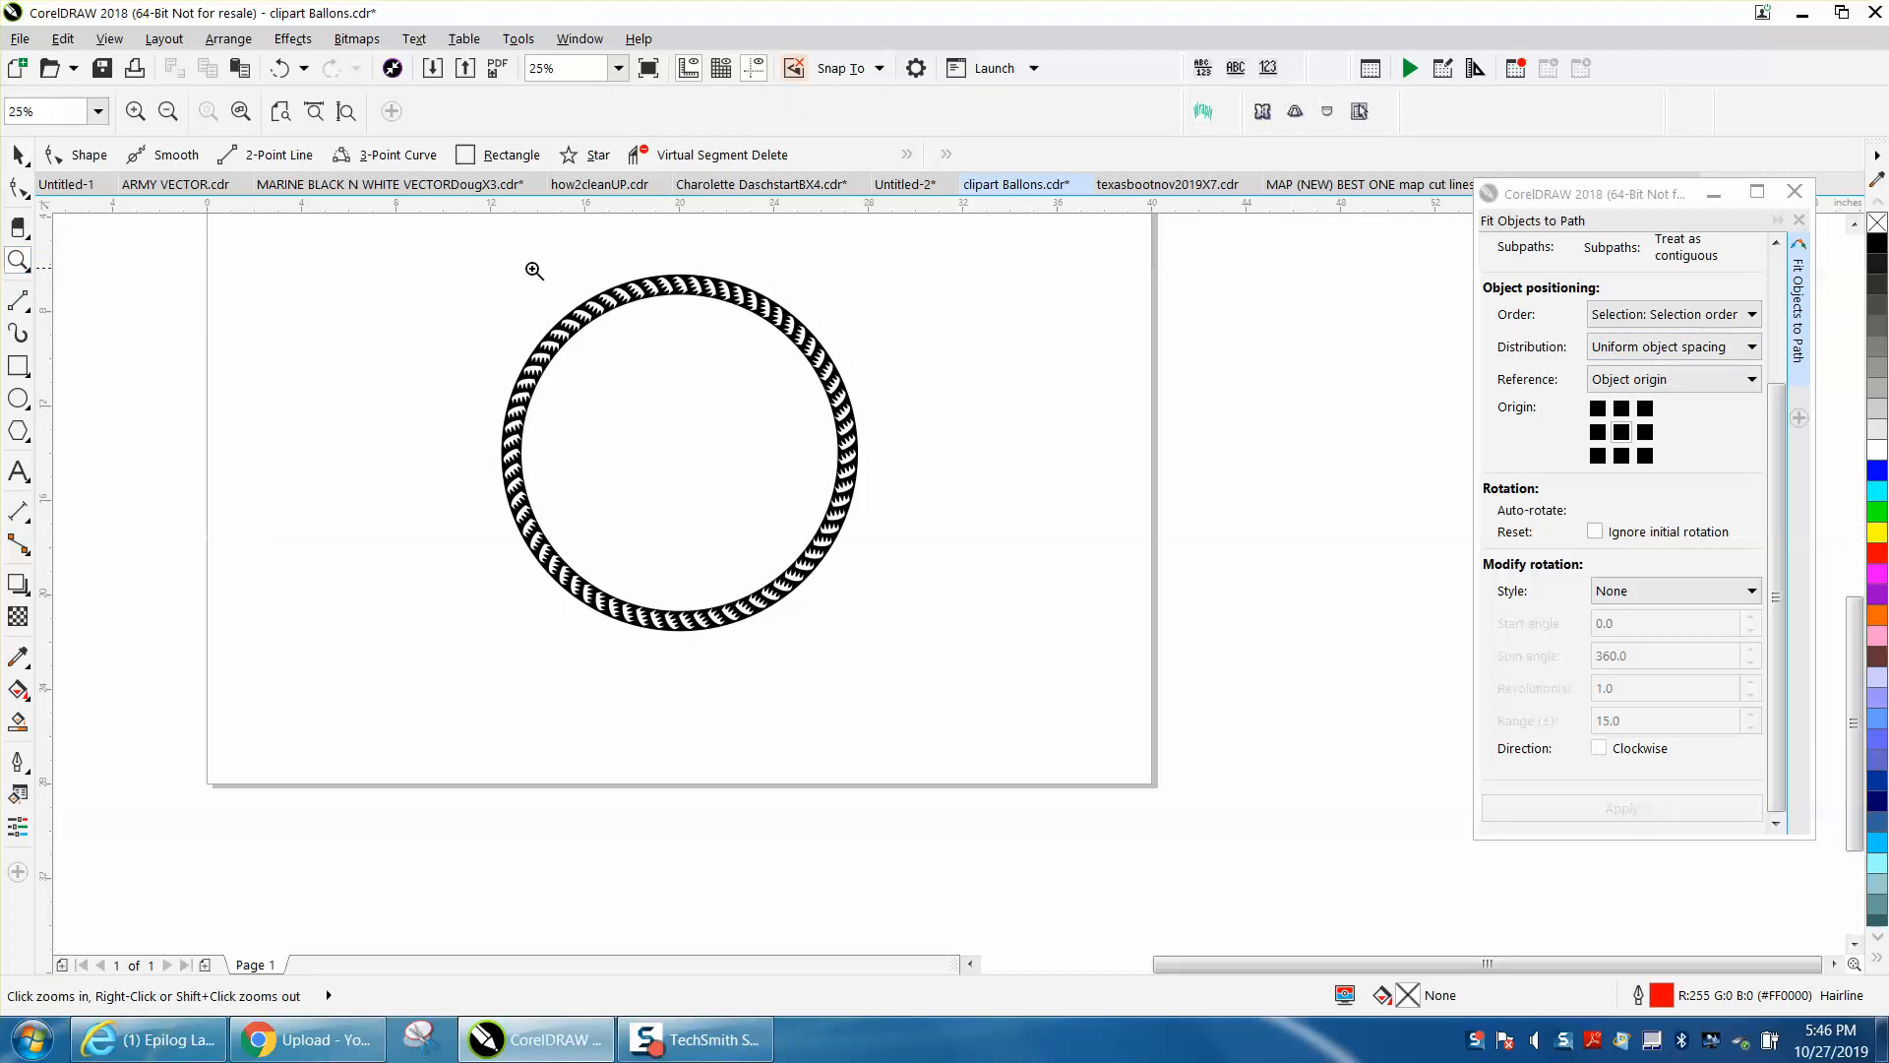
Step: Zoom in on the black band to inspect the white tooth-shaped cutouts at the top
{"action": "left_click", "coordinate": [533, 272]}
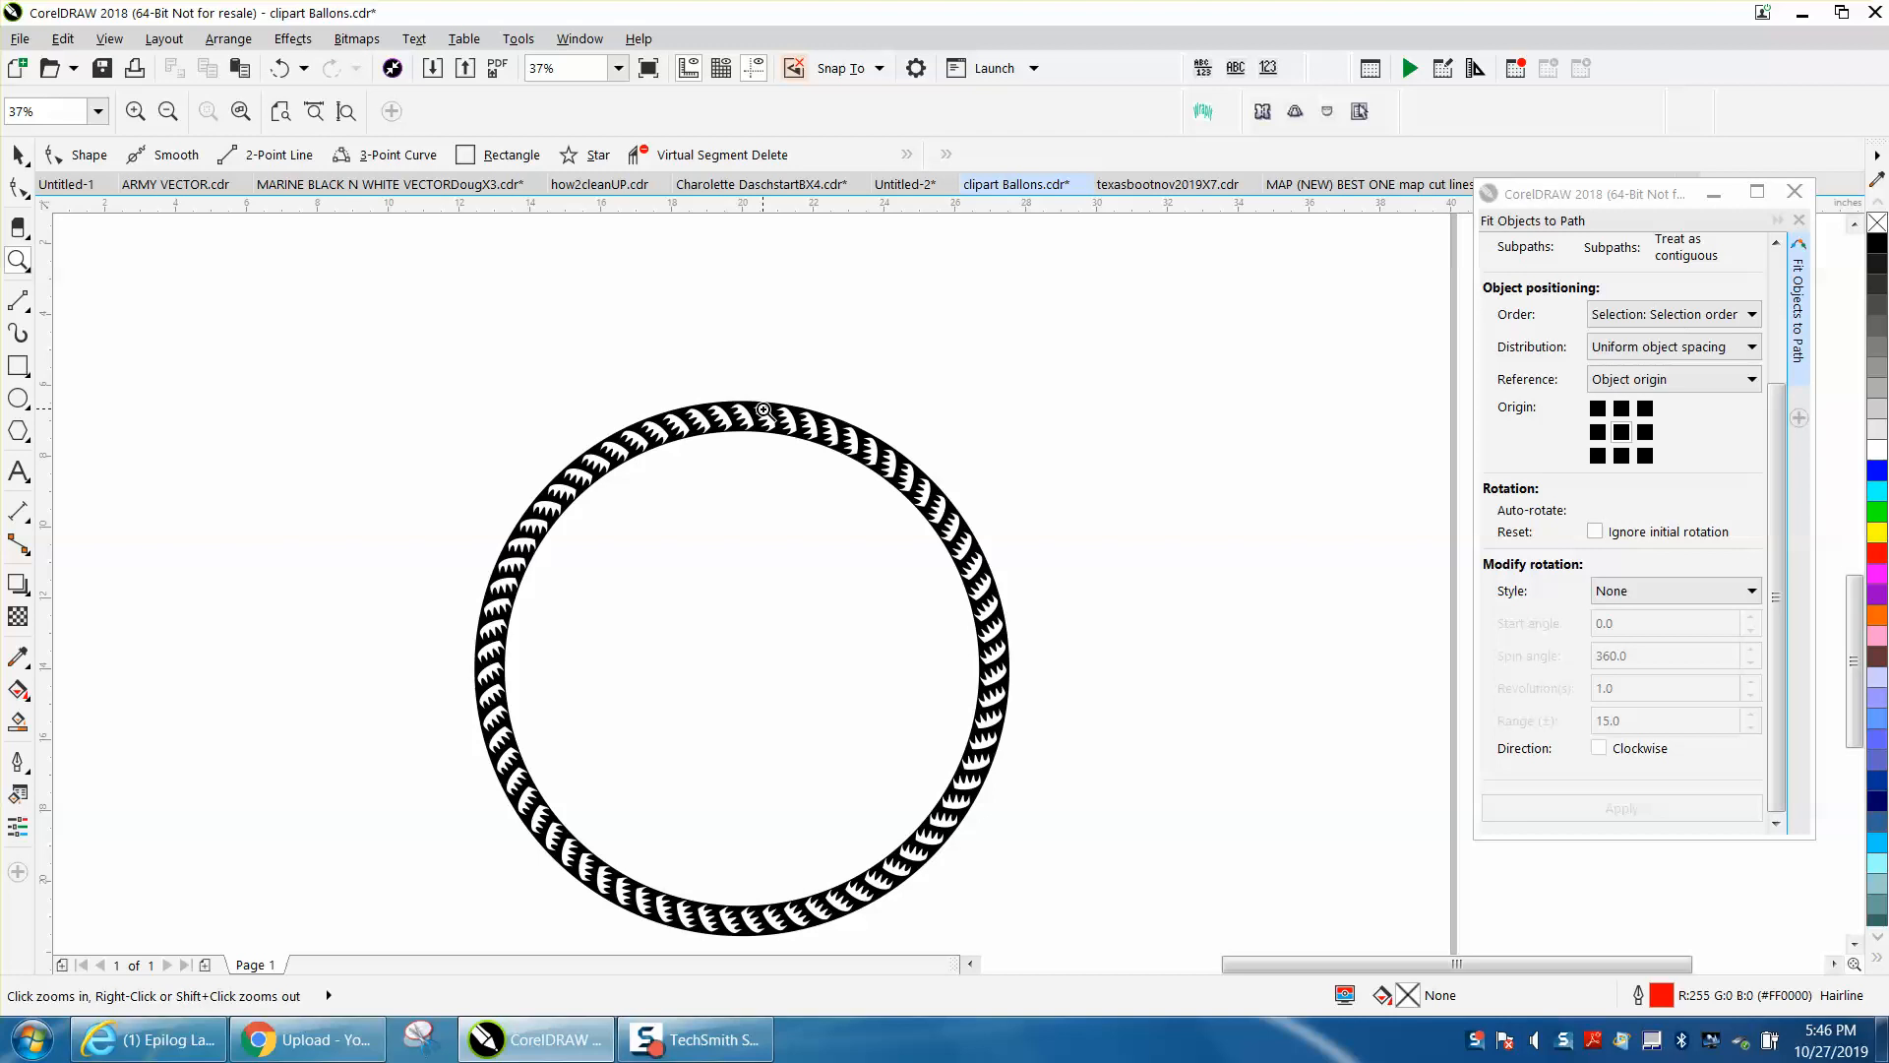
{"action": "left_click", "coordinate": [763, 409]}
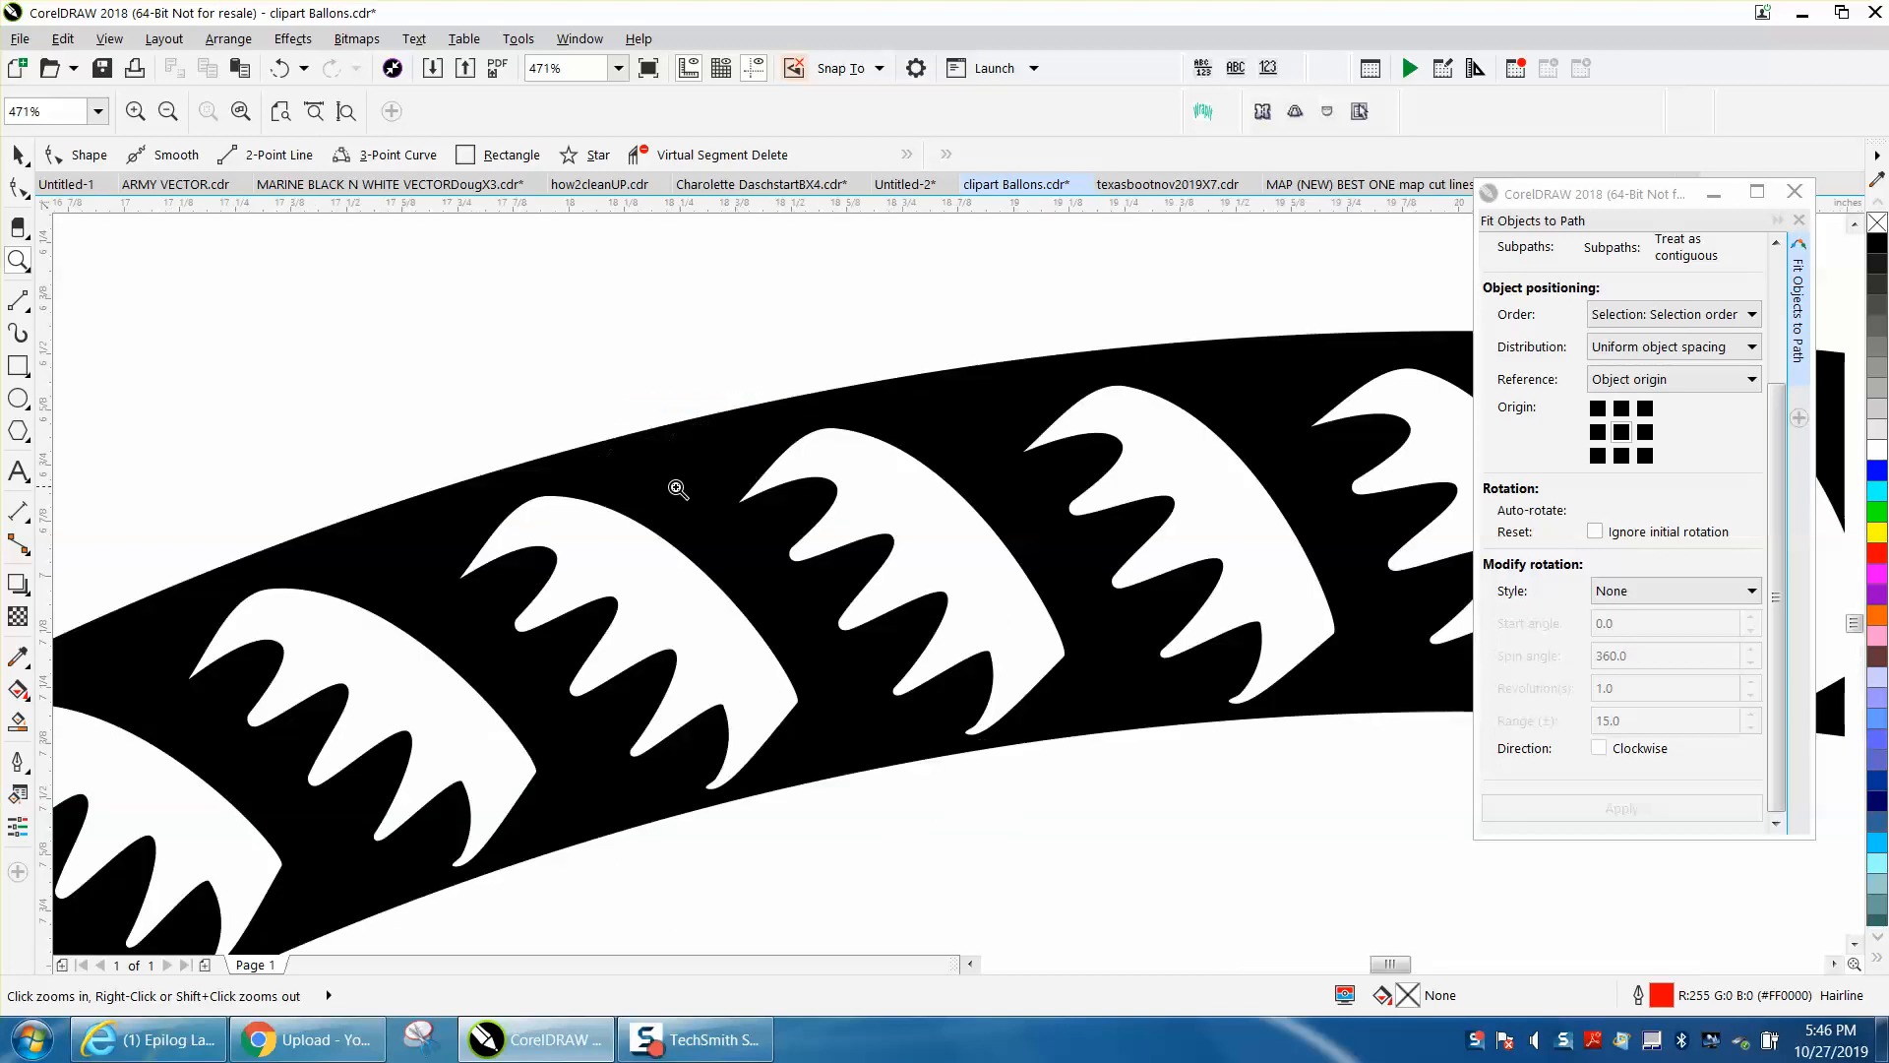